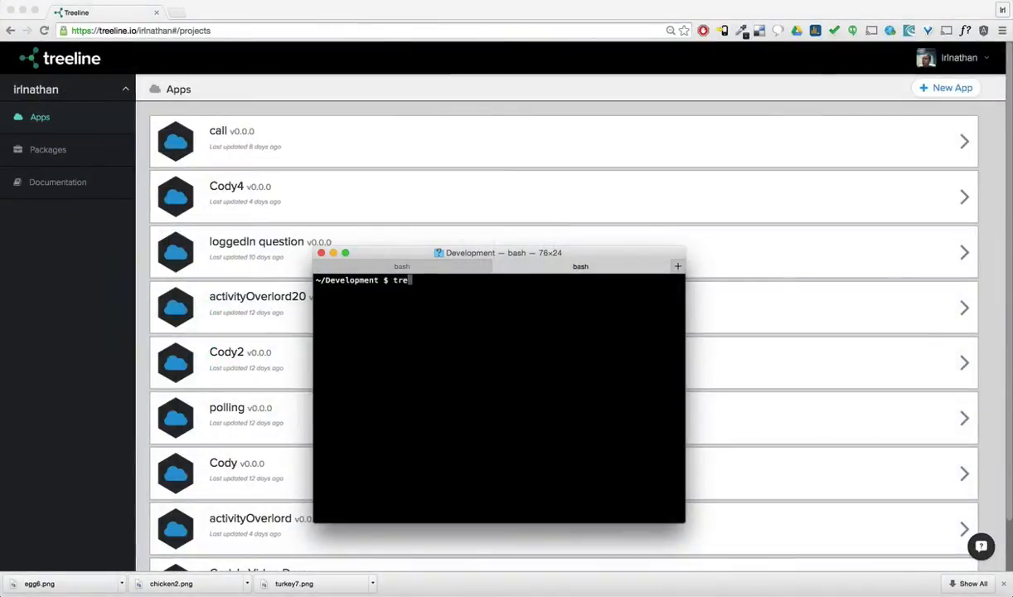
# Run 'treeline new workflow' to scaffold the workflow project in the Development folder
pyautogui.write('eline')
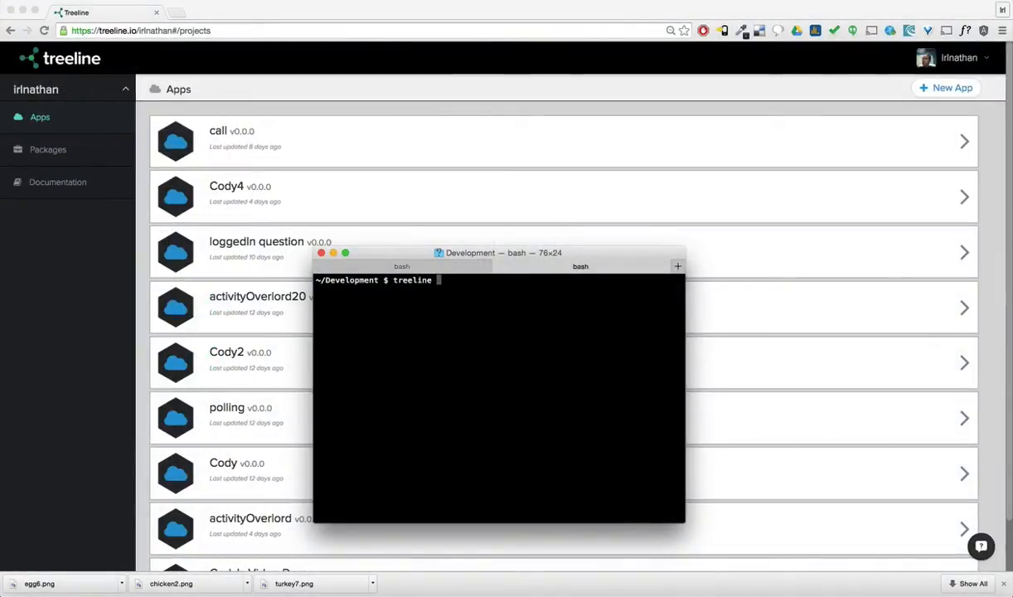
pyautogui.write('new workflow')
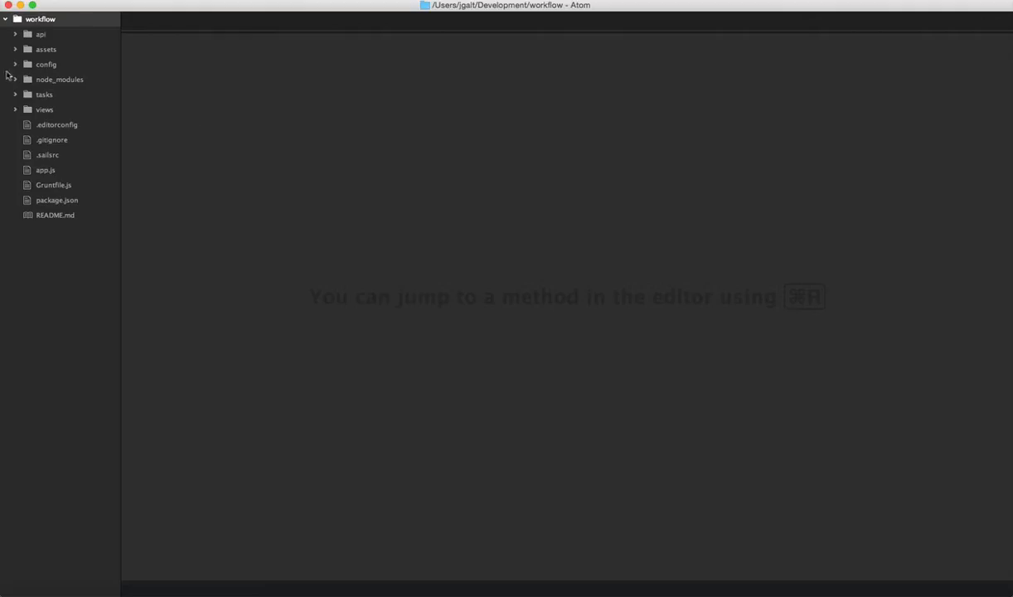
# Expand the project's api folder and its models subfolder in Atom's tree view
pyautogui.click(39, 33)
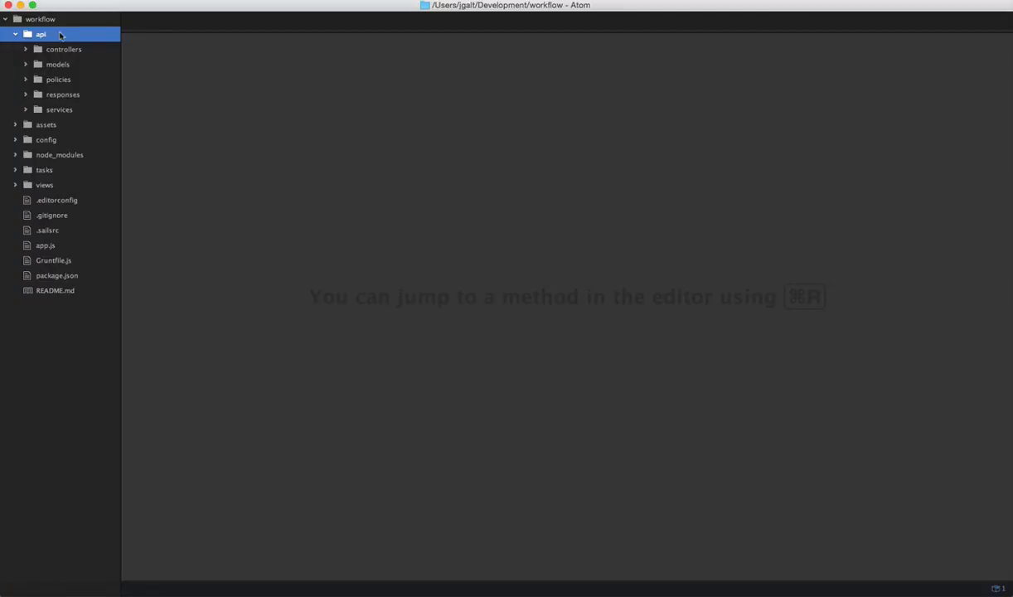
pyautogui.moveTo(56, 80)
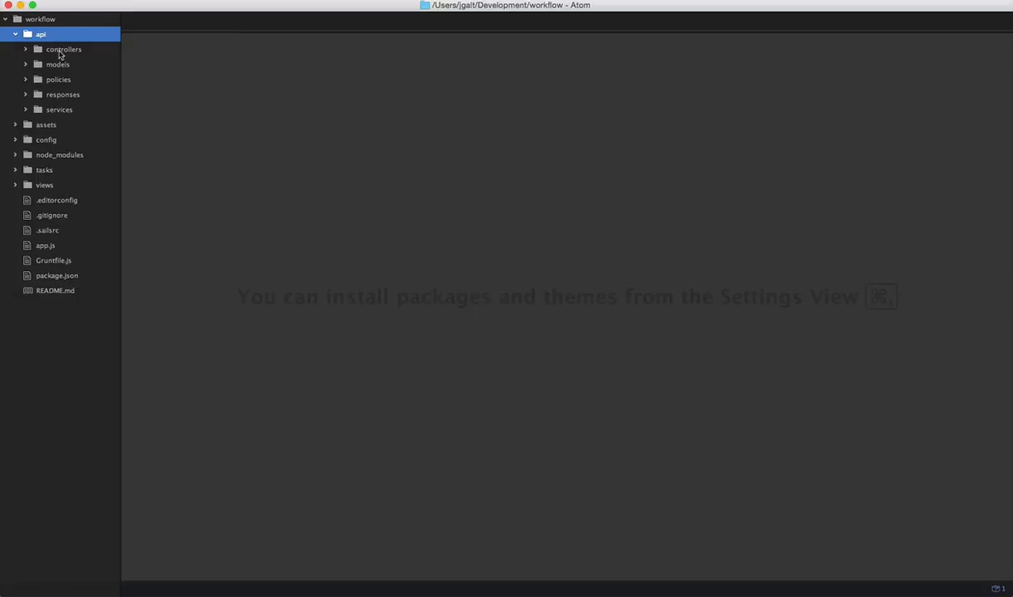
pyautogui.moveTo(33, 58)
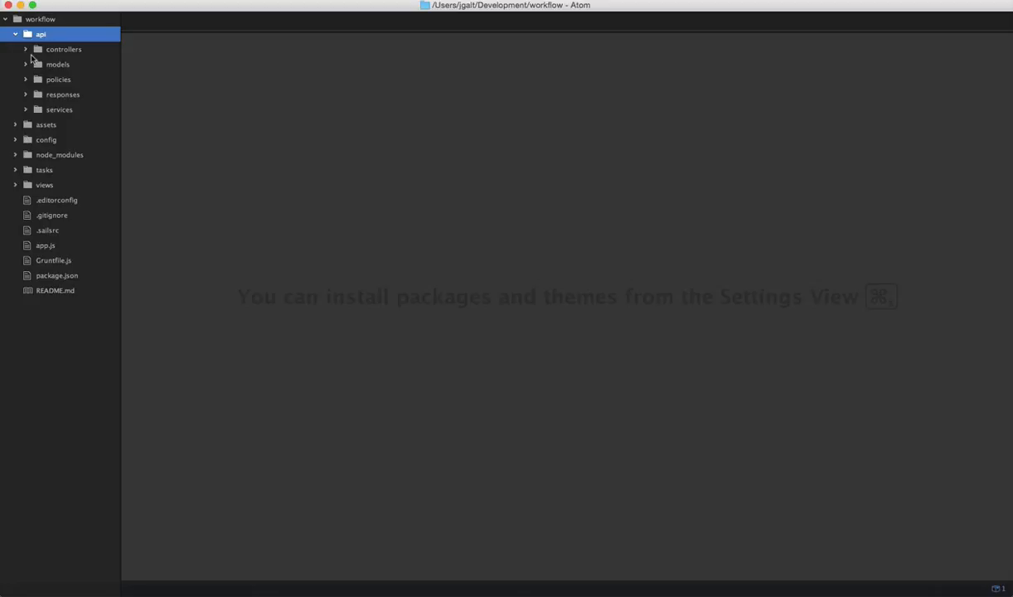
pyautogui.click(57, 63)
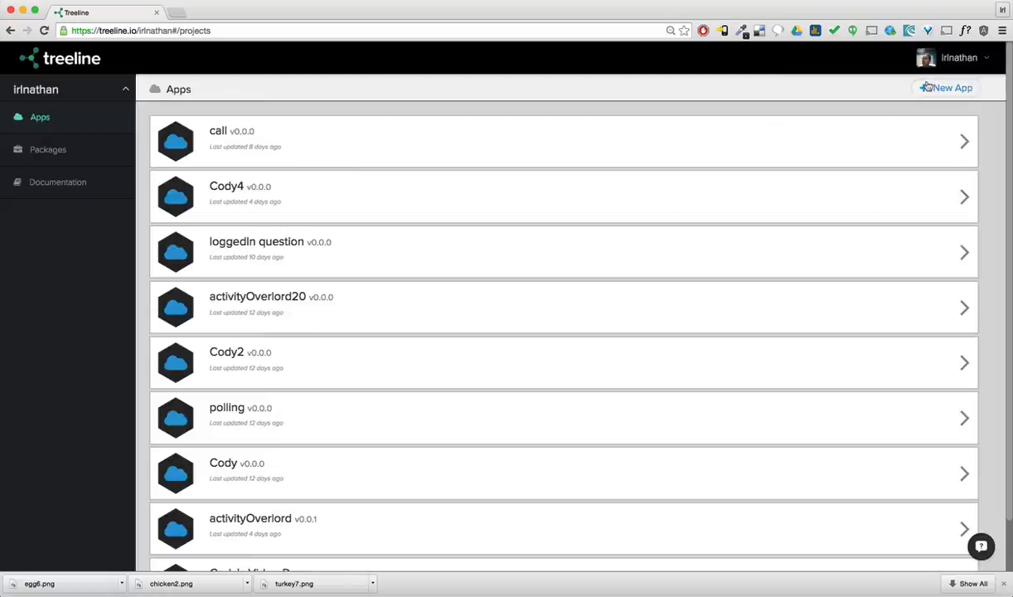
# Add a new empty Treeline app named workflow from the Empty Treeline App template
pyautogui.click(945, 88)
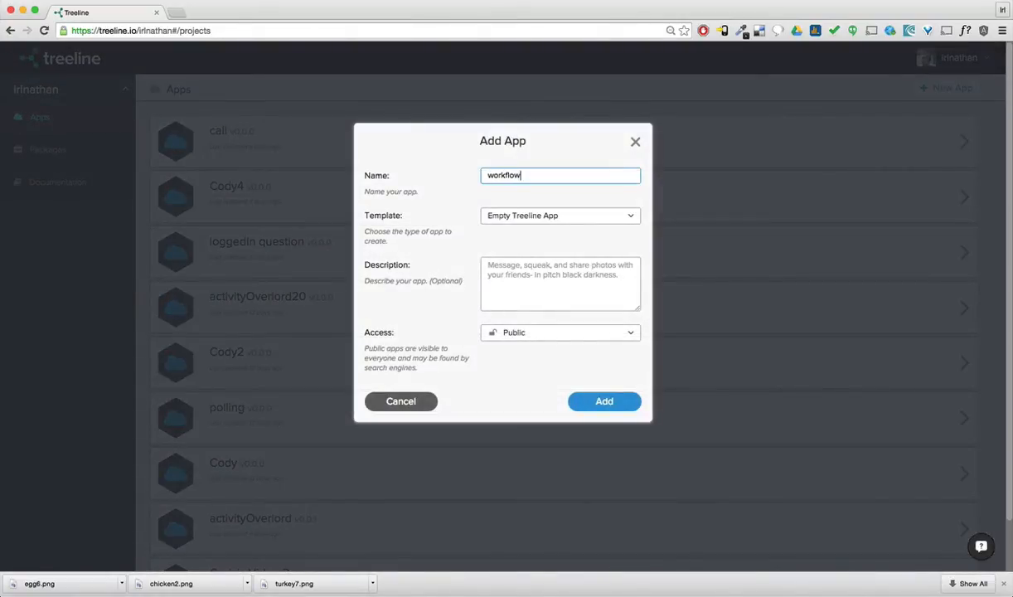
pyautogui.moveTo(489, 156)
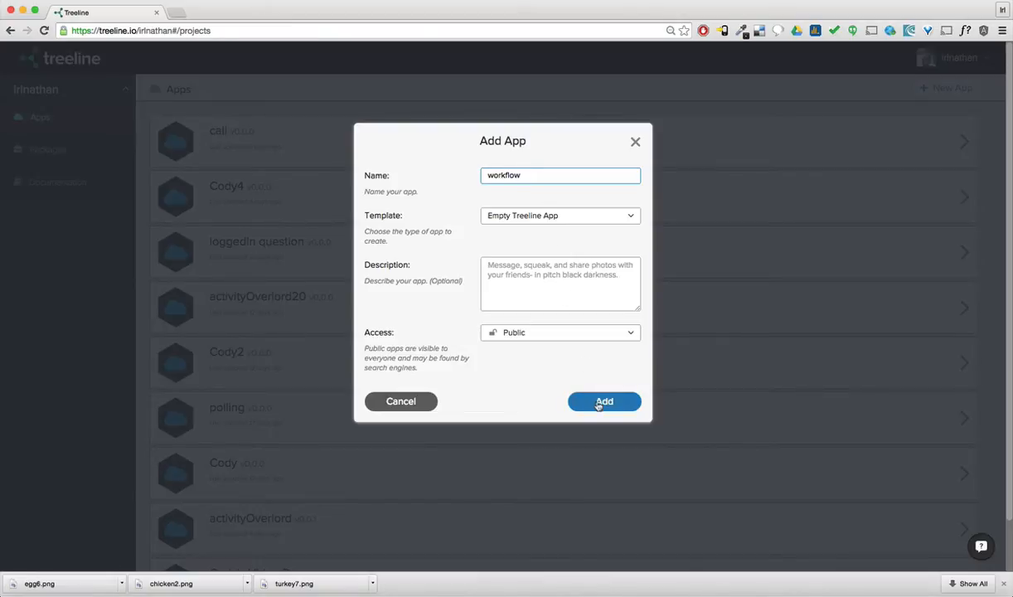
pyautogui.click(603, 401)
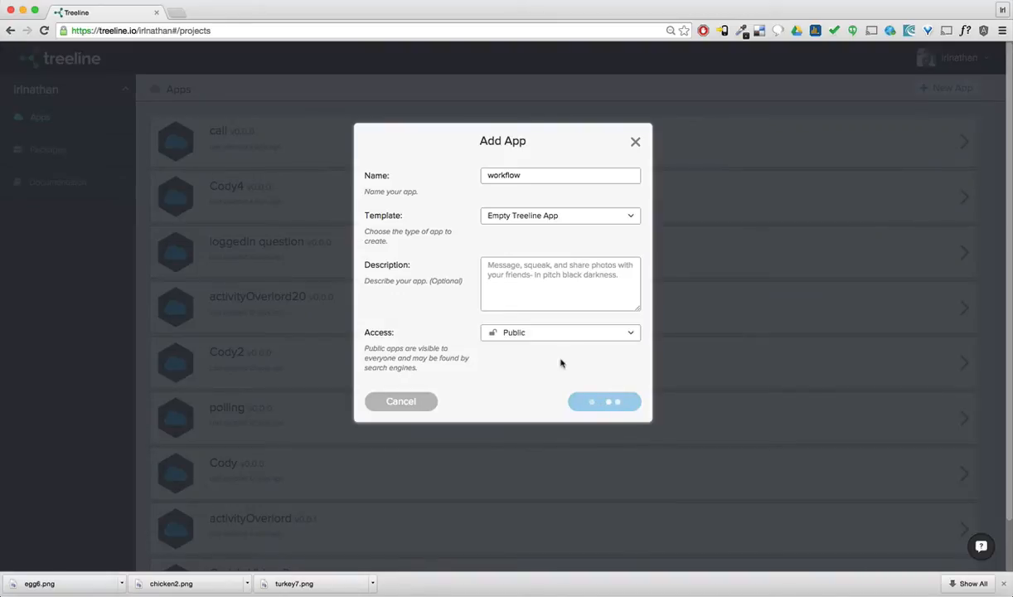
pyautogui.click(604, 399)
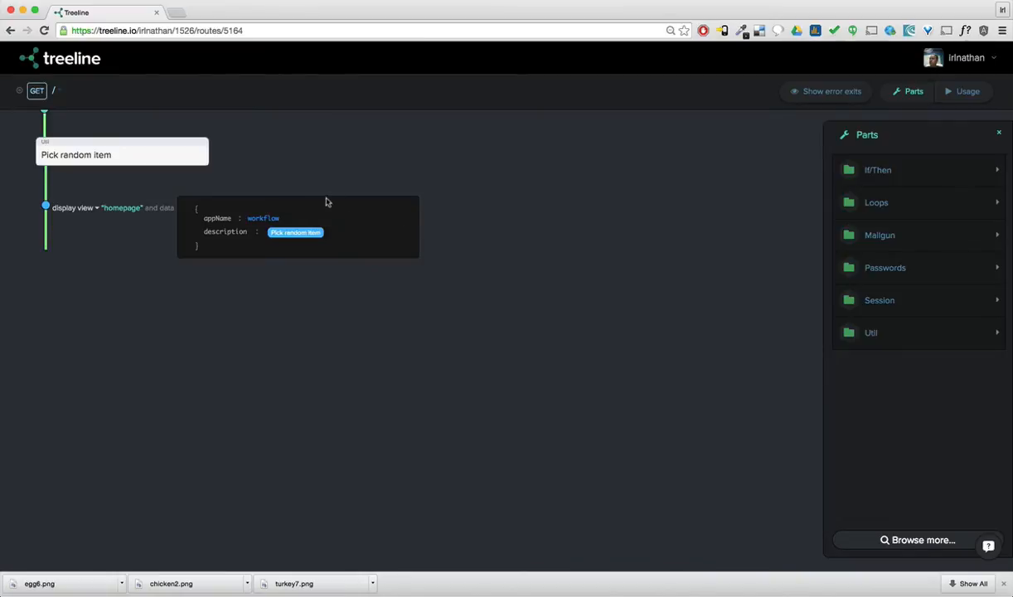
pyautogui.moveTo(338, 176)
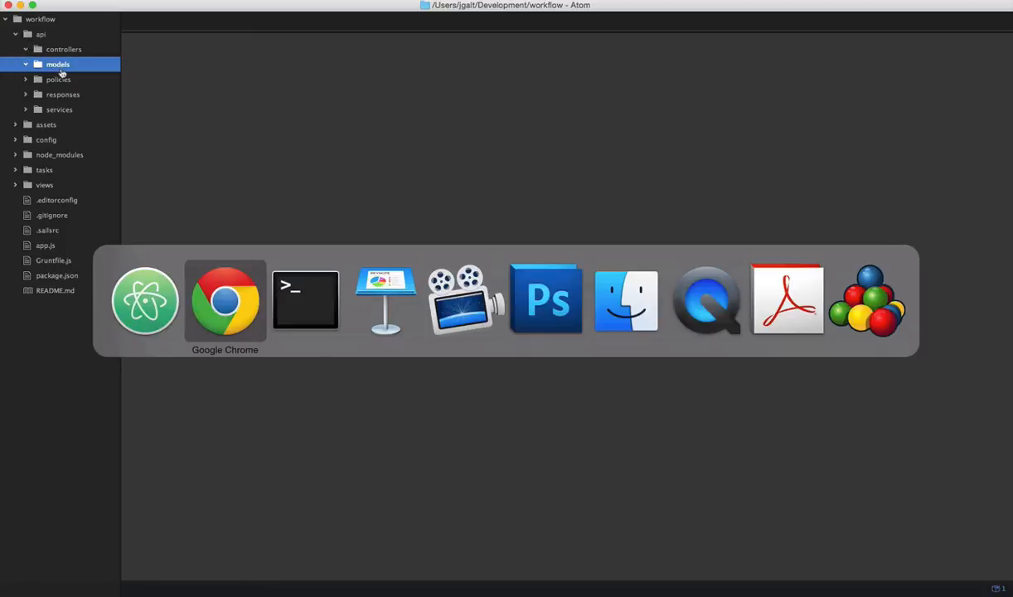
# Switch from the workflow app's GET / route over to Terminal
pyautogui.click(306, 299)
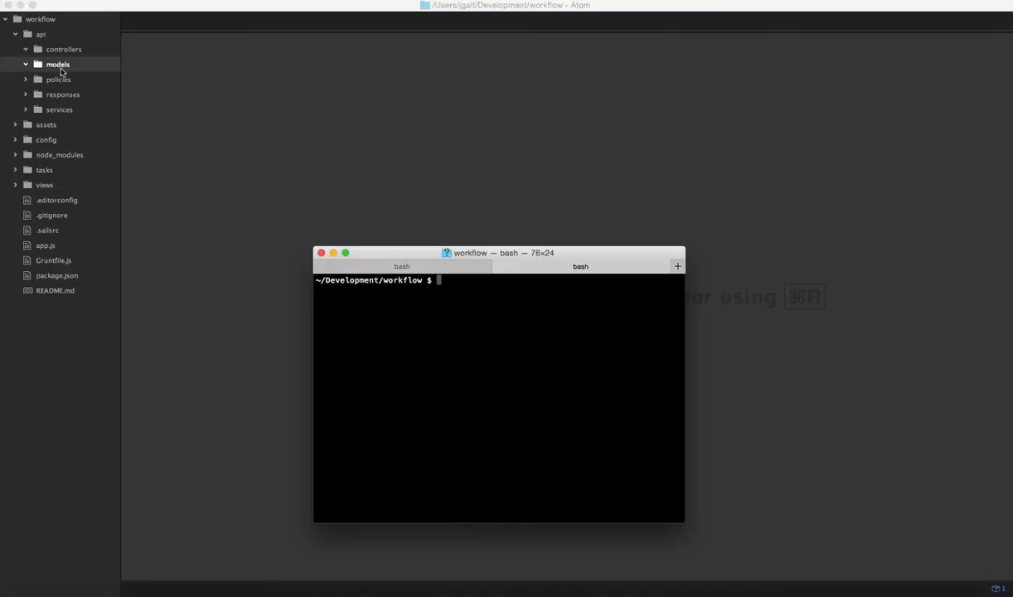
# Run 'treeline link' choosing the workflow app, then begin entering 'treeline preview'
pyautogui.write('treeline link')
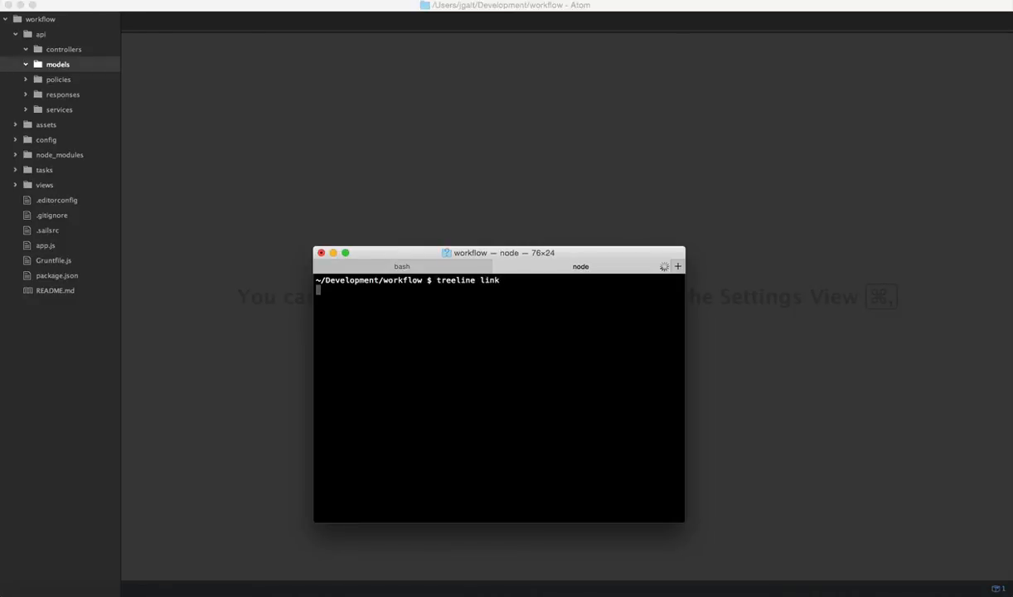
pyautogui.press('enter')
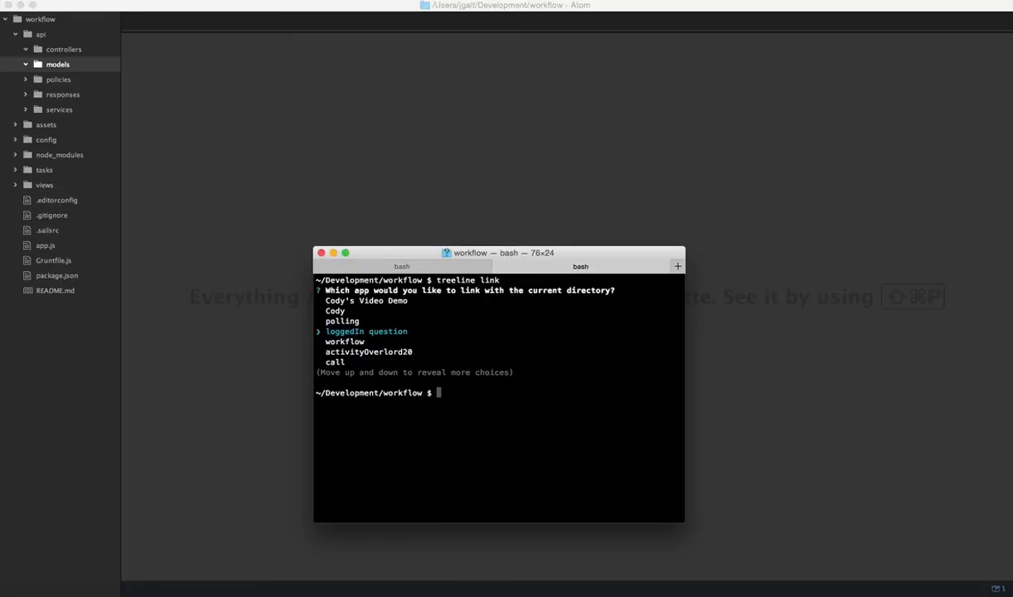
pyautogui.write('treeline pre')
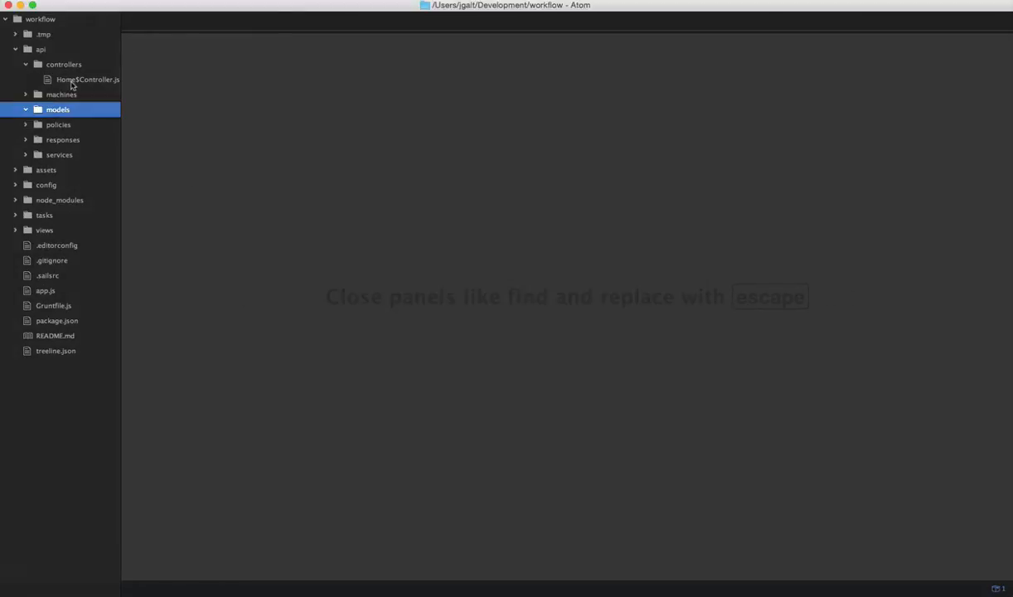
# View the synced HomeController.js random-item code in api/controllers, then leave the editor
pyautogui.click(87, 79)
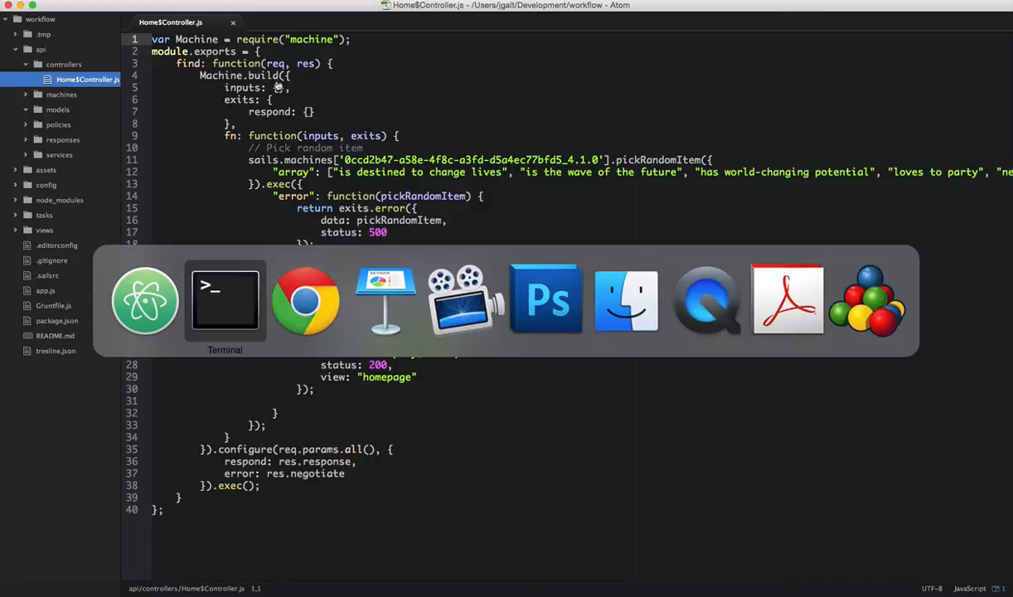
pyautogui.click(305, 300)
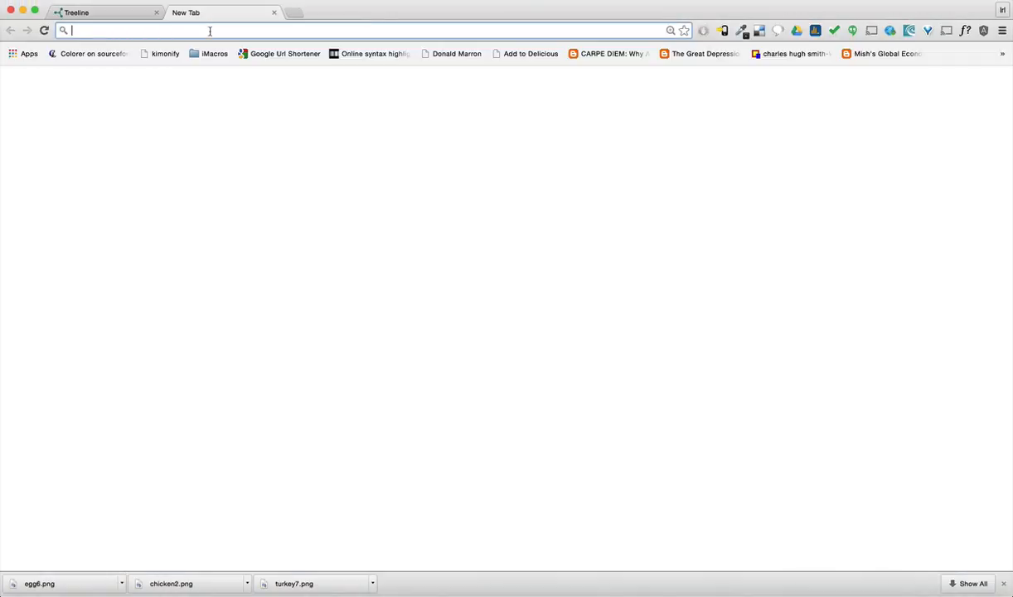
# Load localhost:1337 in the new Chrome tab to reach the workflow app's Routes page
pyautogui.write('localhost:1337')
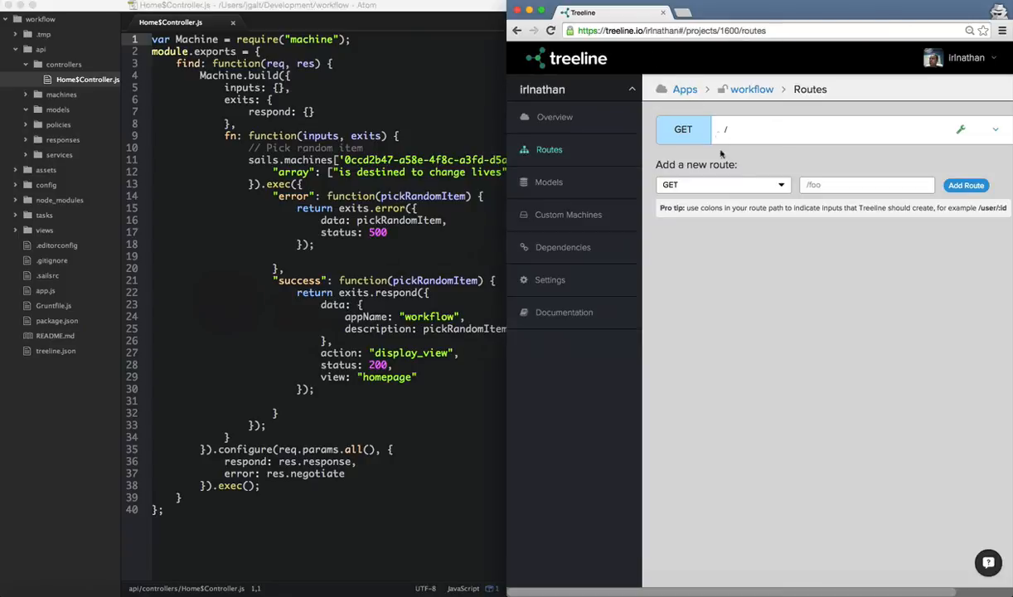
# Add a GET route with path /google to the workflow app
pyautogui.click(868, 186)
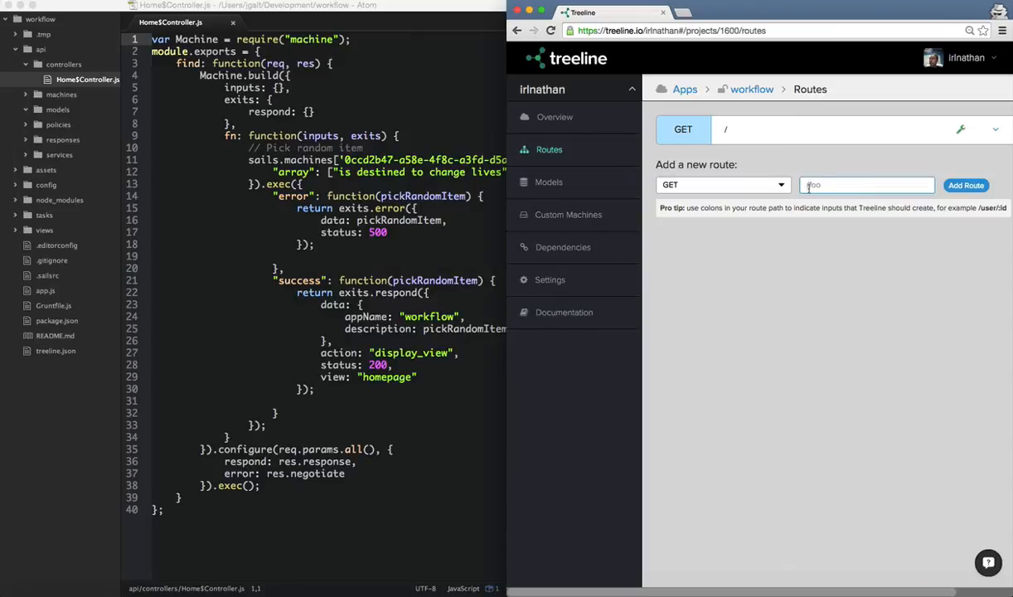
pyautogui.write('/google')
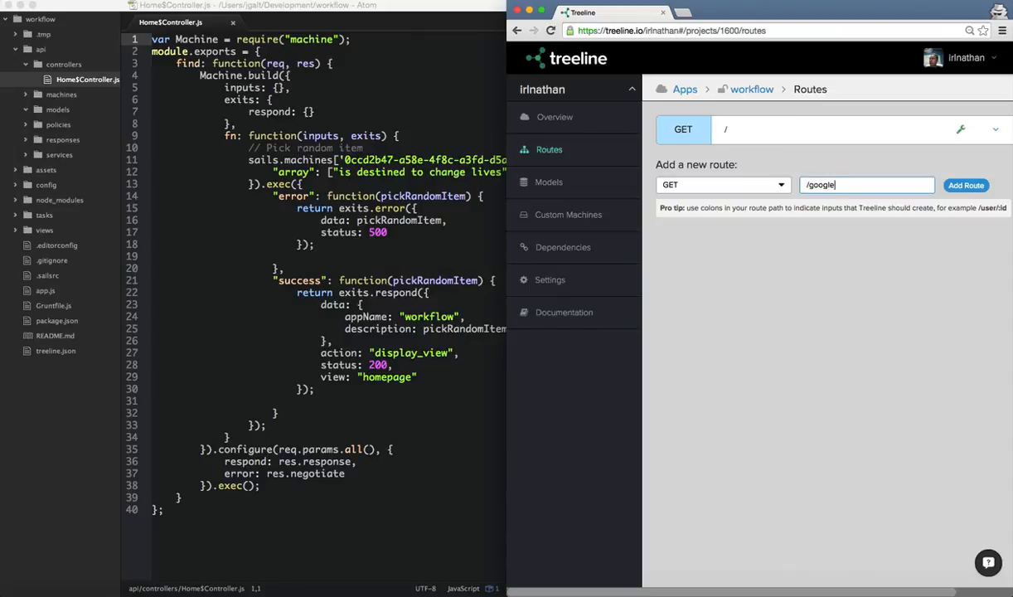
pyautogui.click(965, 185)
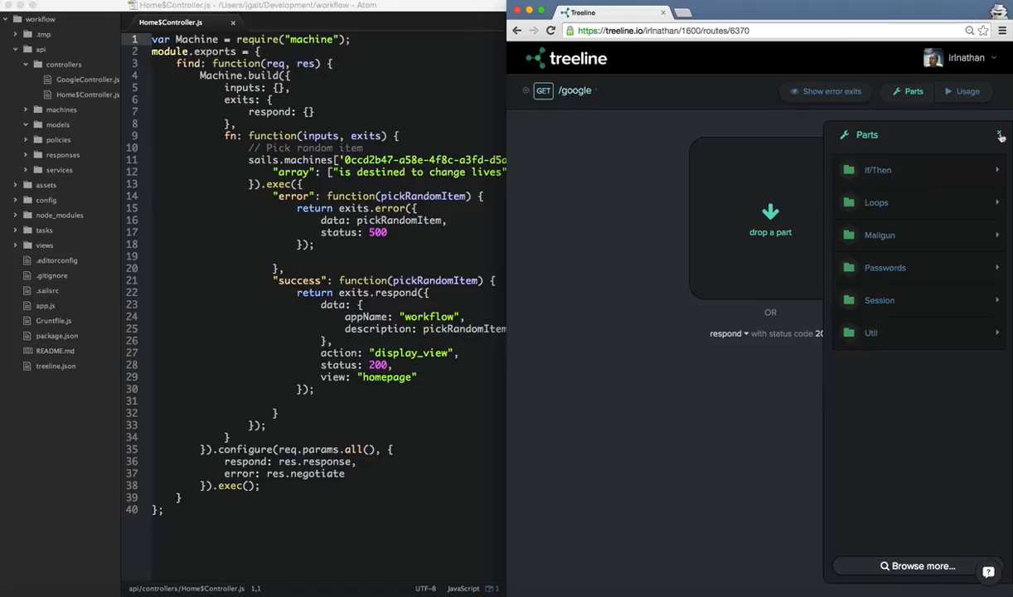
# Hide the Parts panel and view GoogleController.js's generated status-200 code in Atom
pyautogui.click(1002, 134)
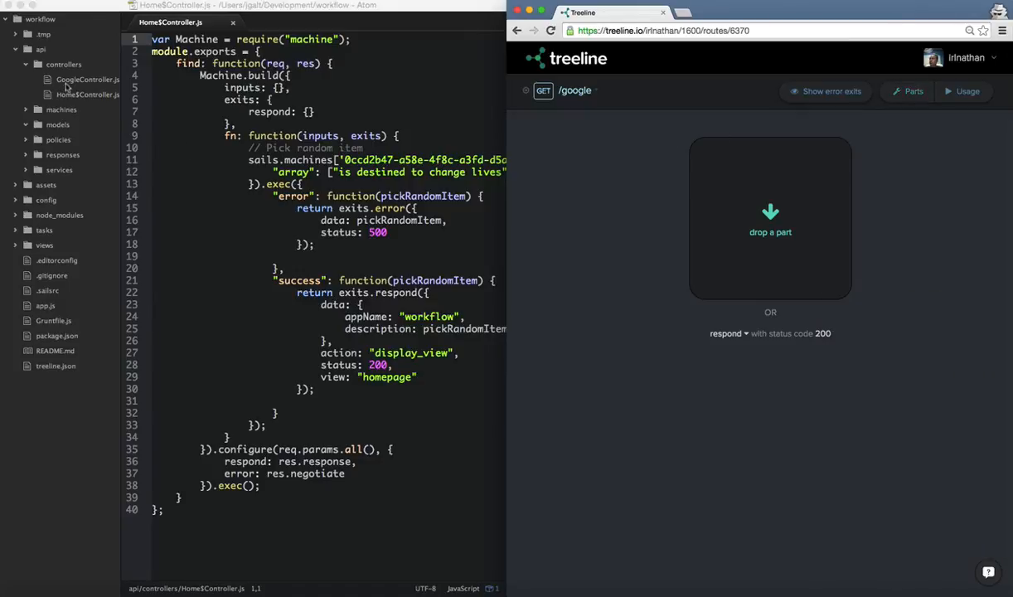
pyautogui.click(86, 79)
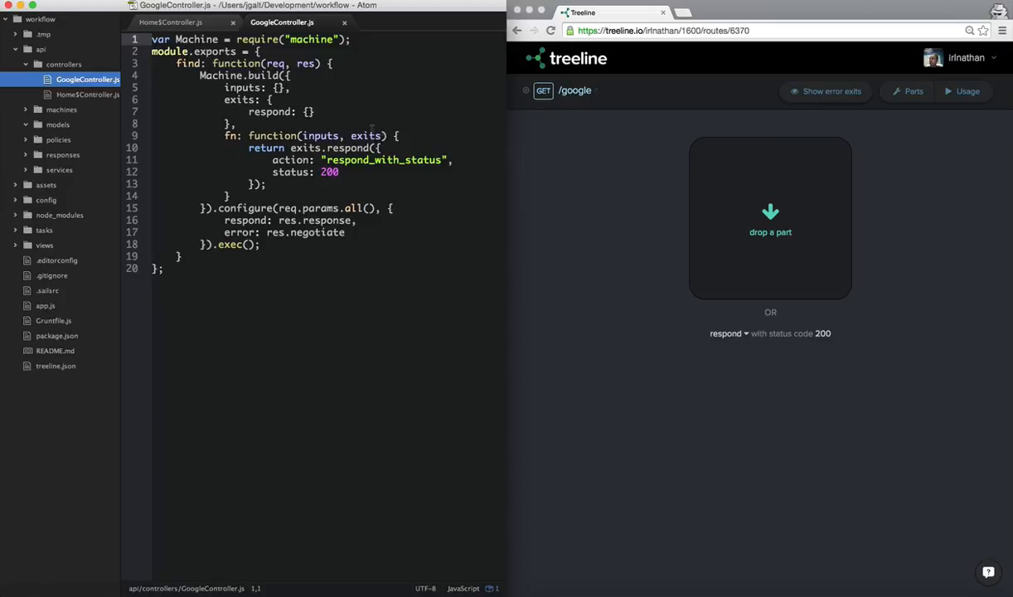
pyautogui.moveTo(663, 277)
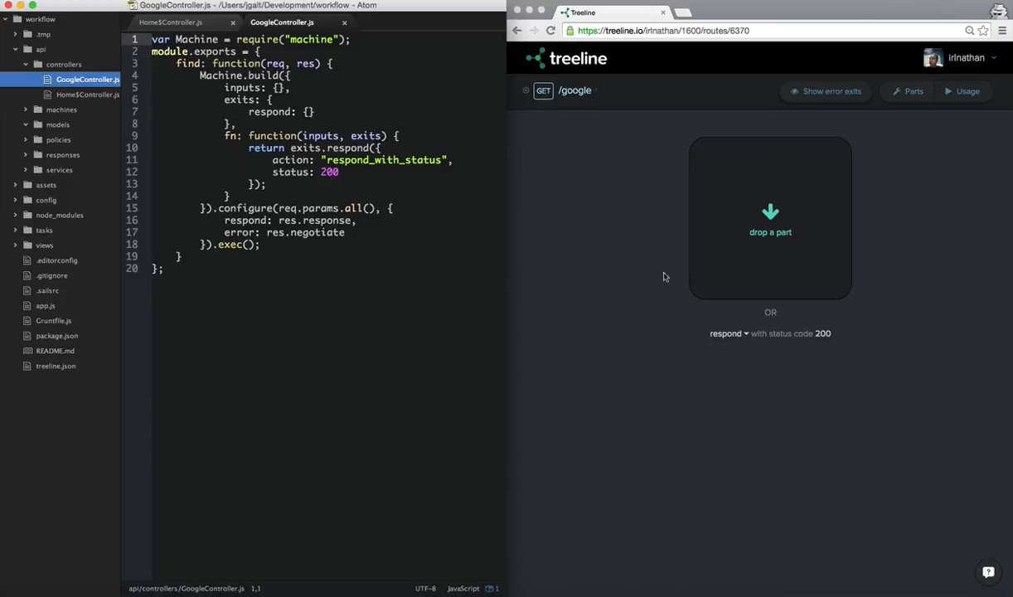
pyautogui.moveTo(560, 109)
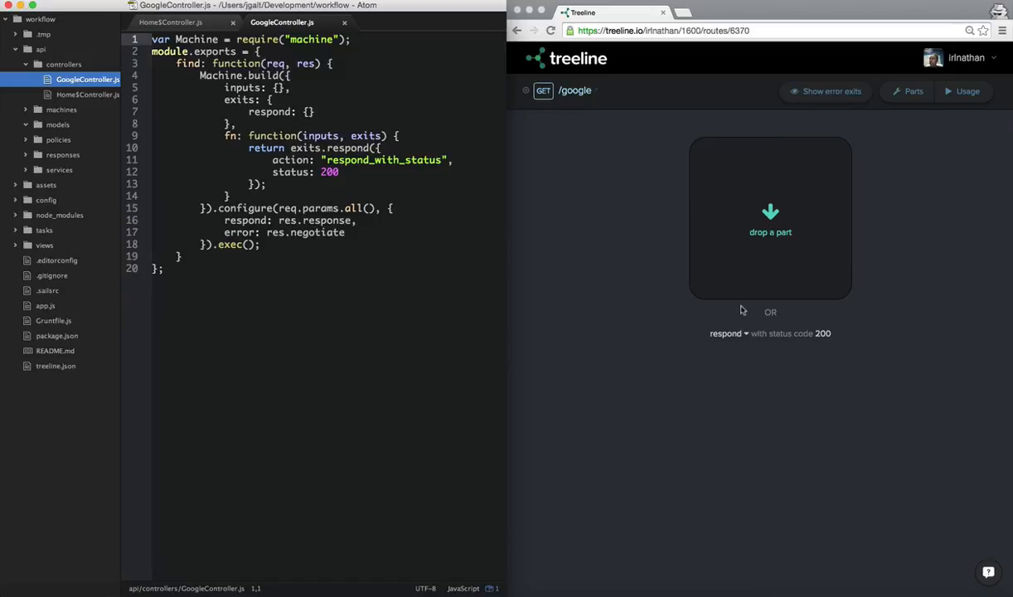
pyautogui.moveTo(748, 339)
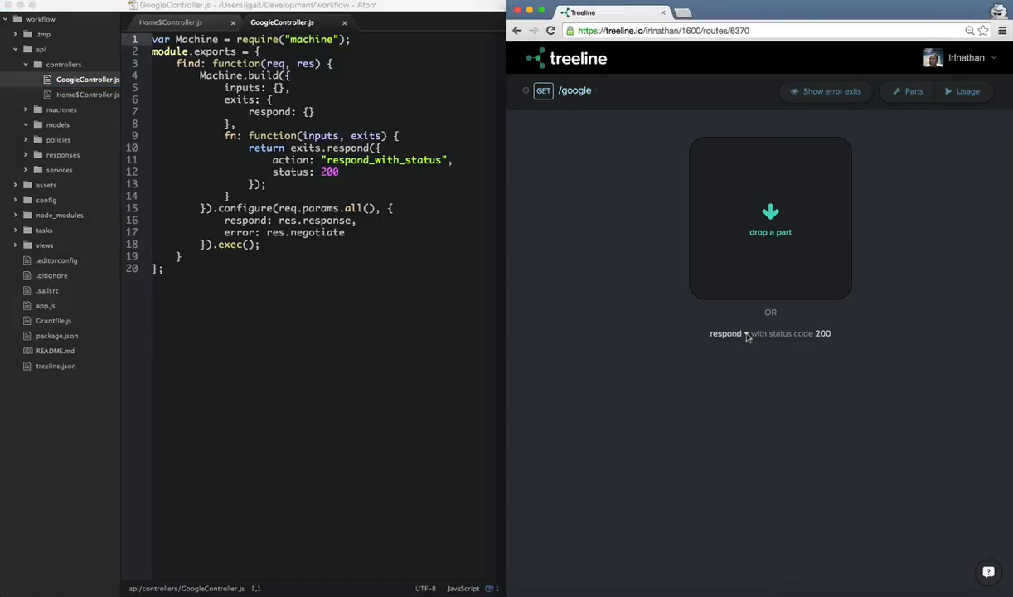
pyautogui.click(726, 334)
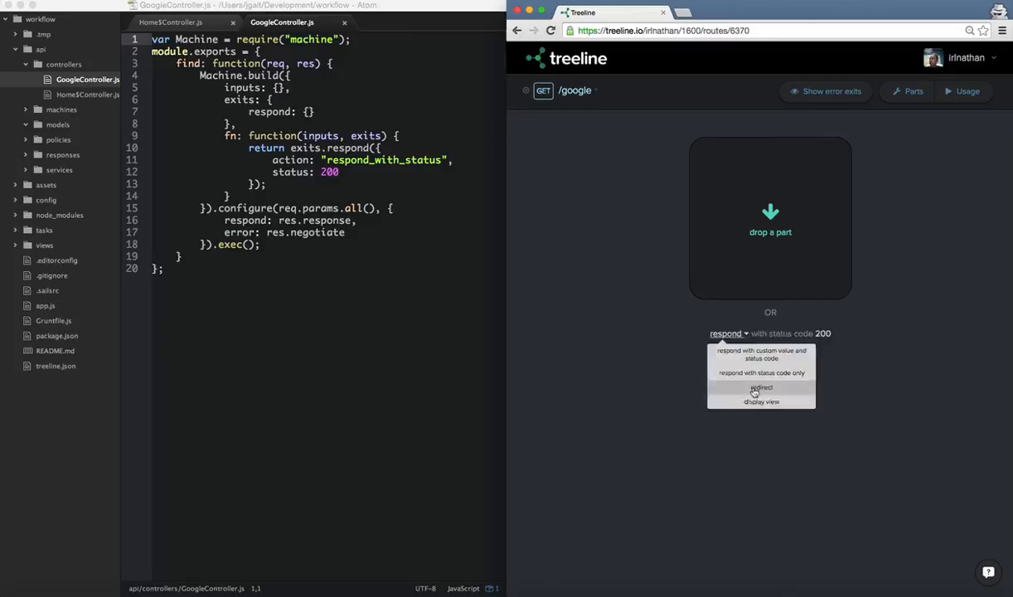
pyautogui.click(759, 388)
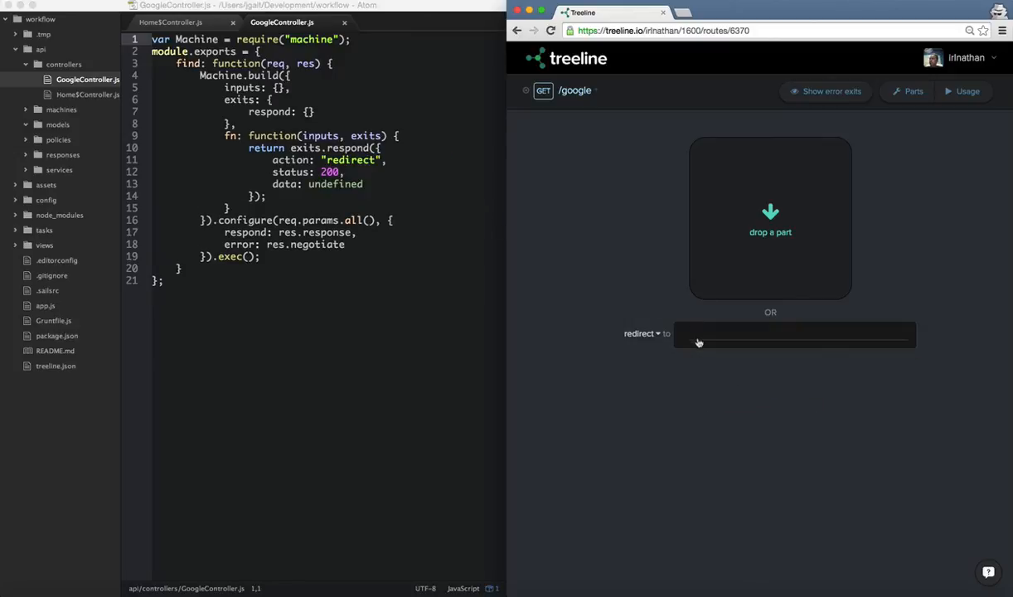
pyautogui.click(794, 334)
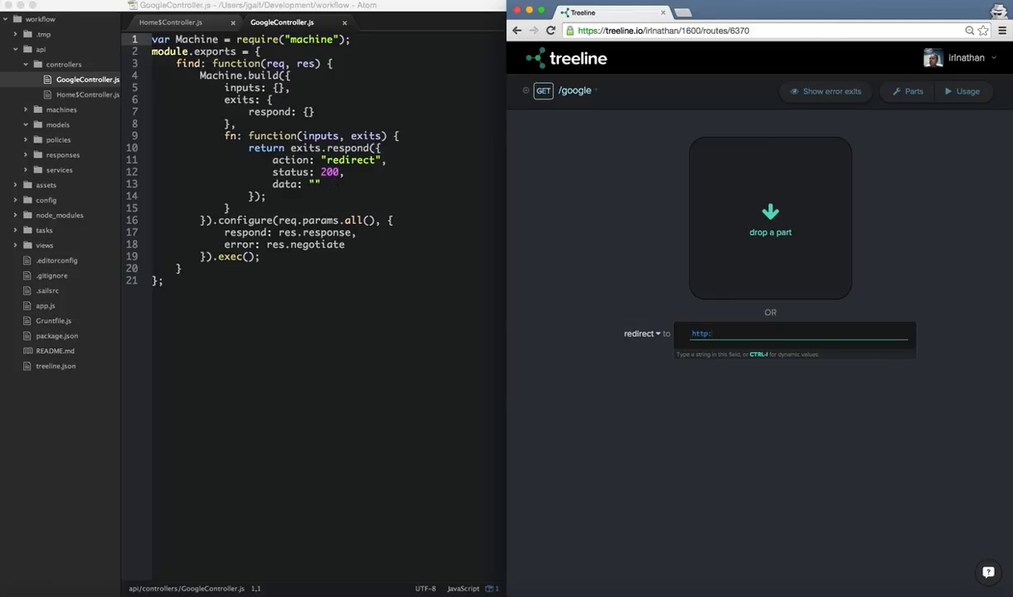
pyautogui.write('http://www.google.com')
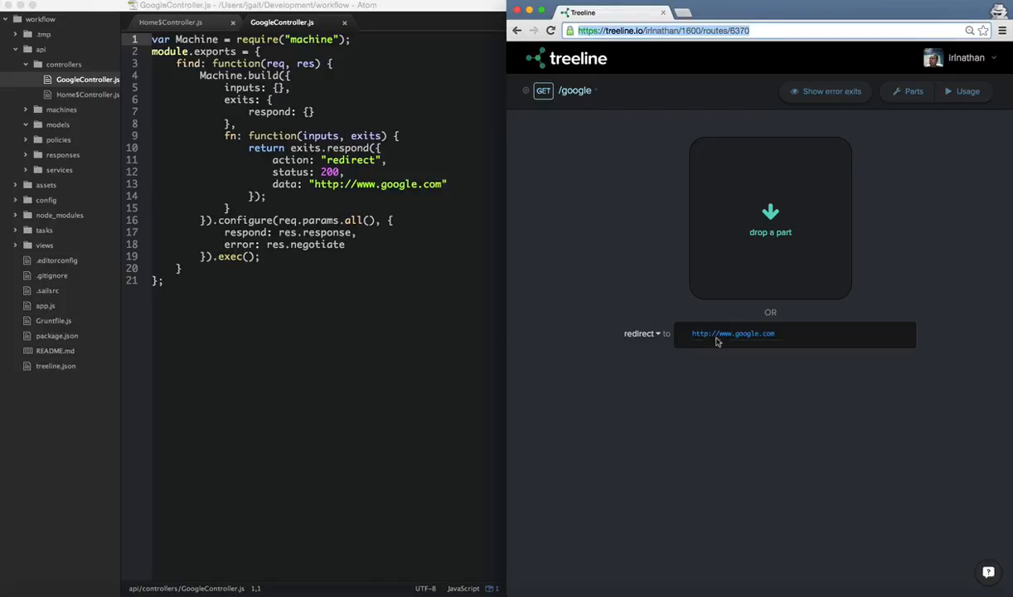
pyautogui.moveTo(688, 305)
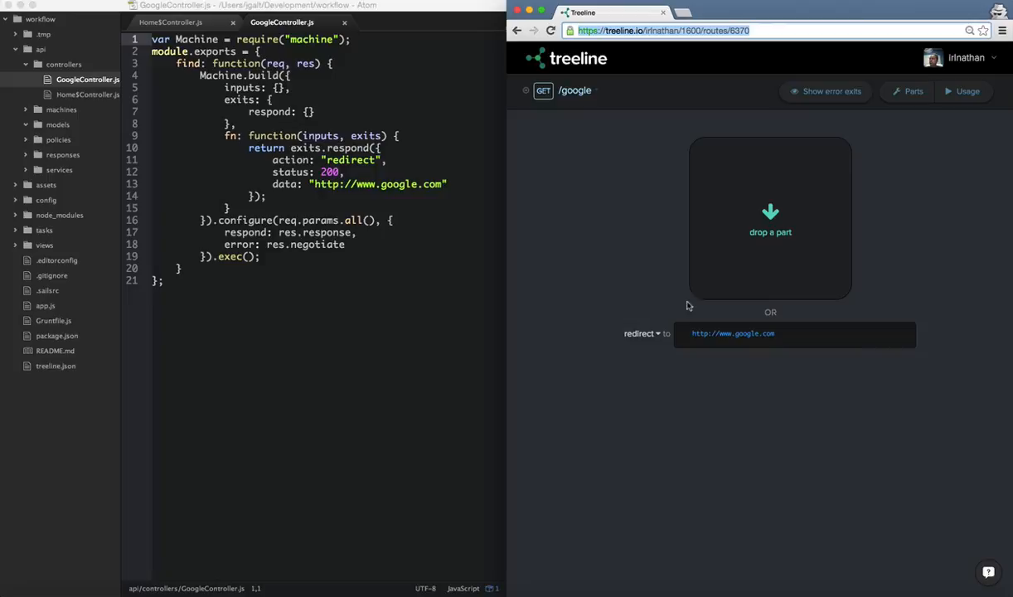
pyautogui.moveTo(673, 209)
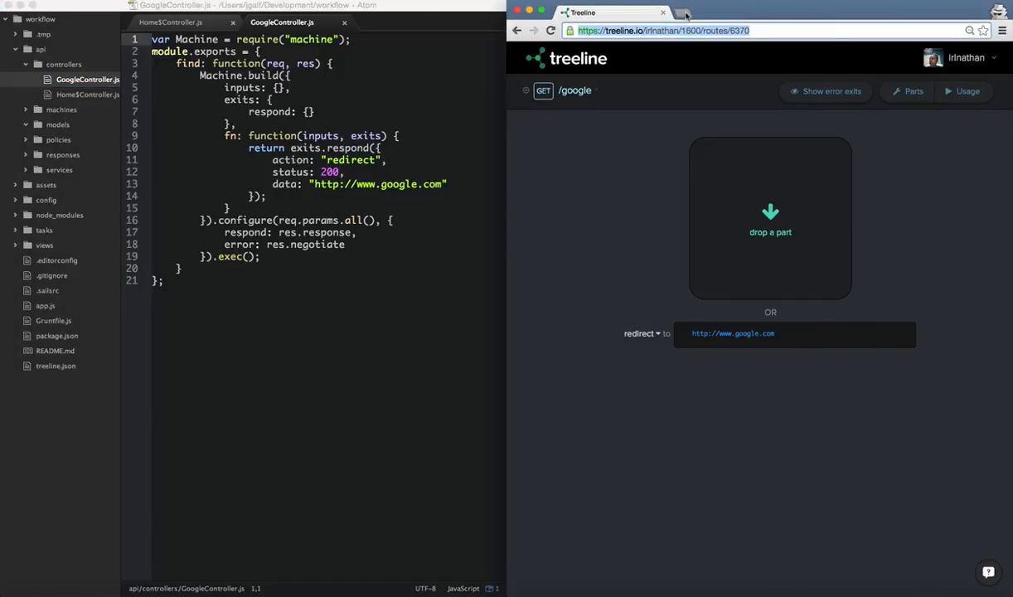
pyautogui.click(680, 11)
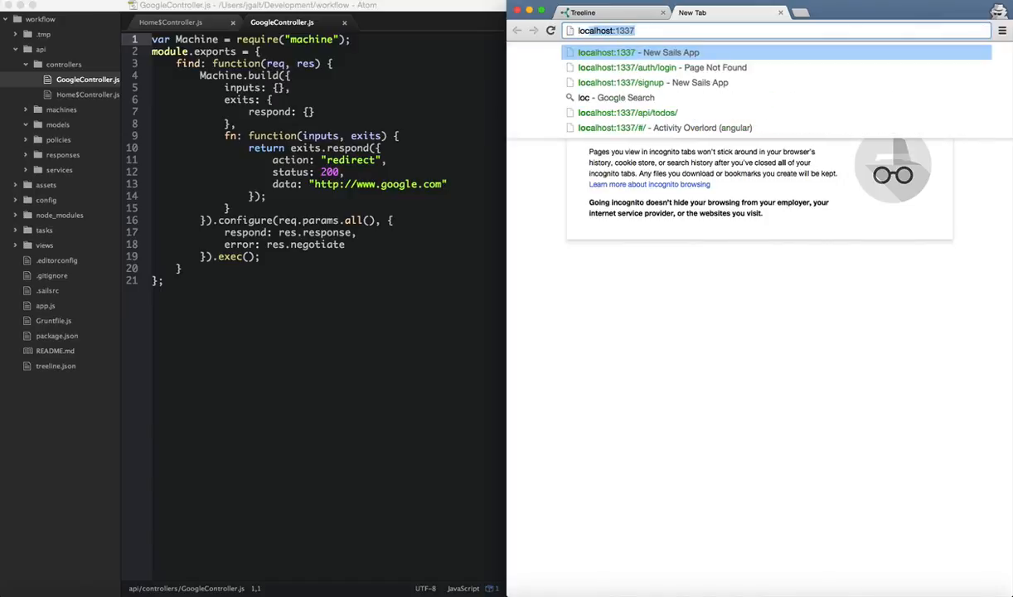